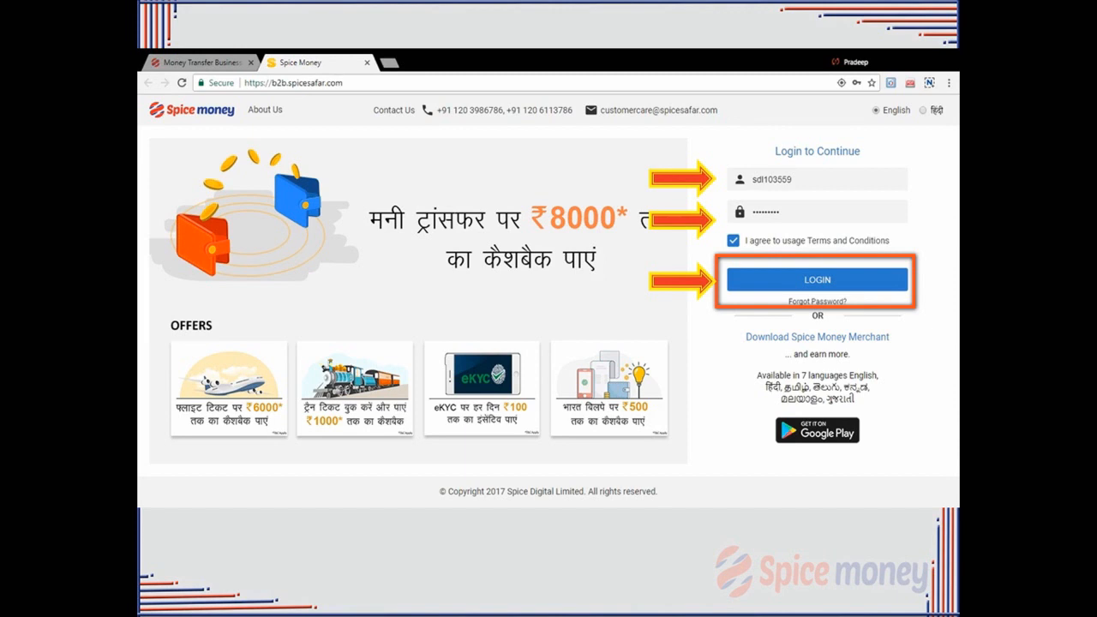
Sign in to the merchant account to reach the dashboard with biometric driver options
click(816, 279)
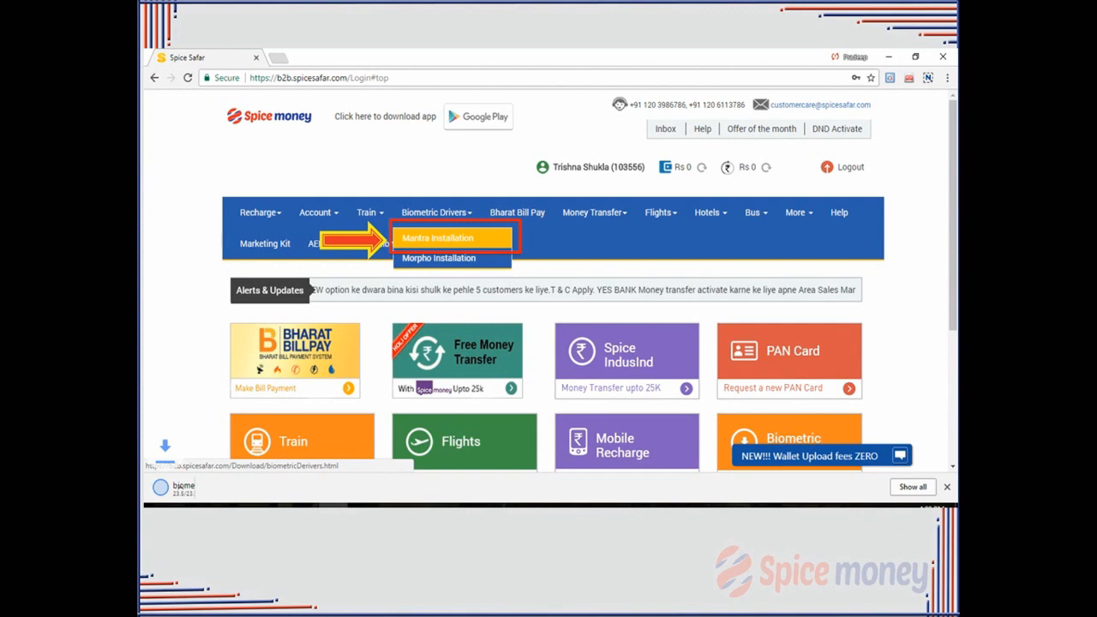
Open the Mantra Installation guide and download the updated Mantra utility
click(439, 237)
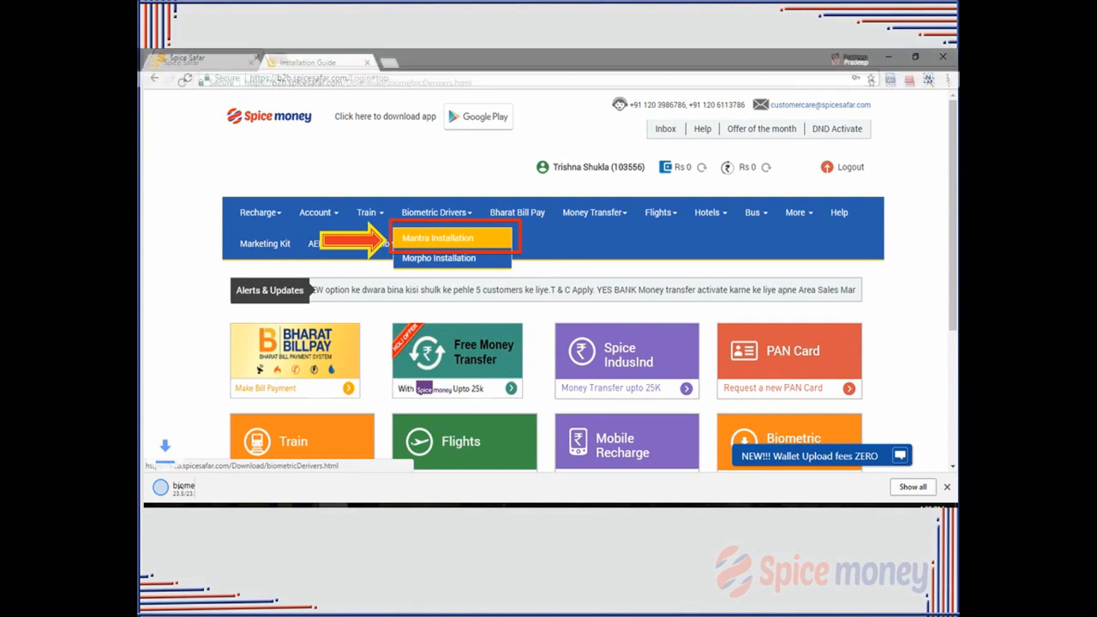
click(437, 236)
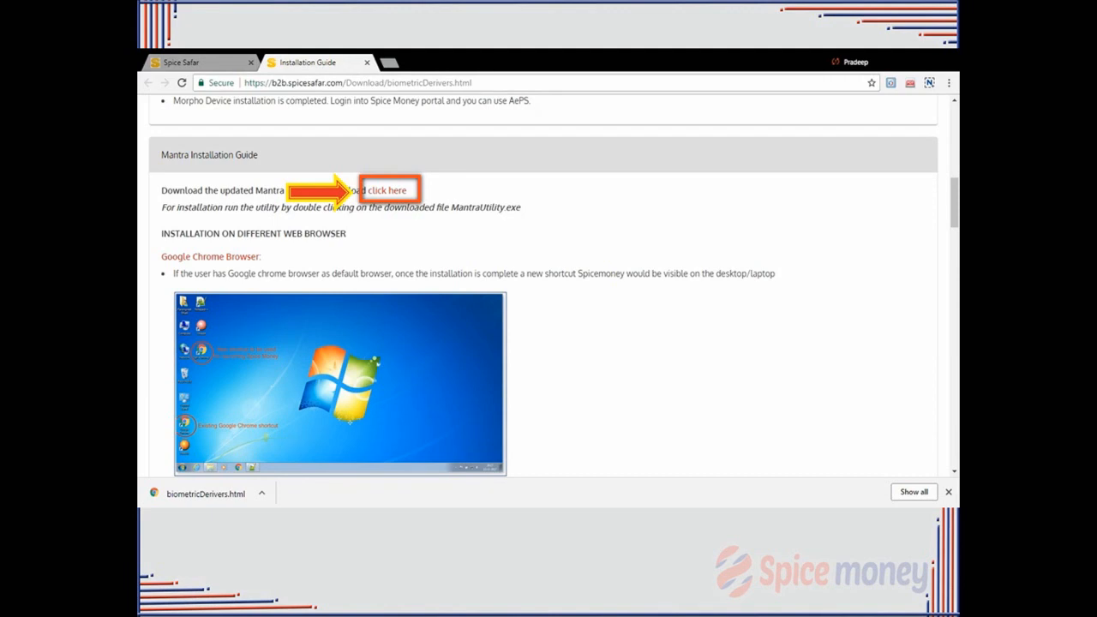
click(388, 189)
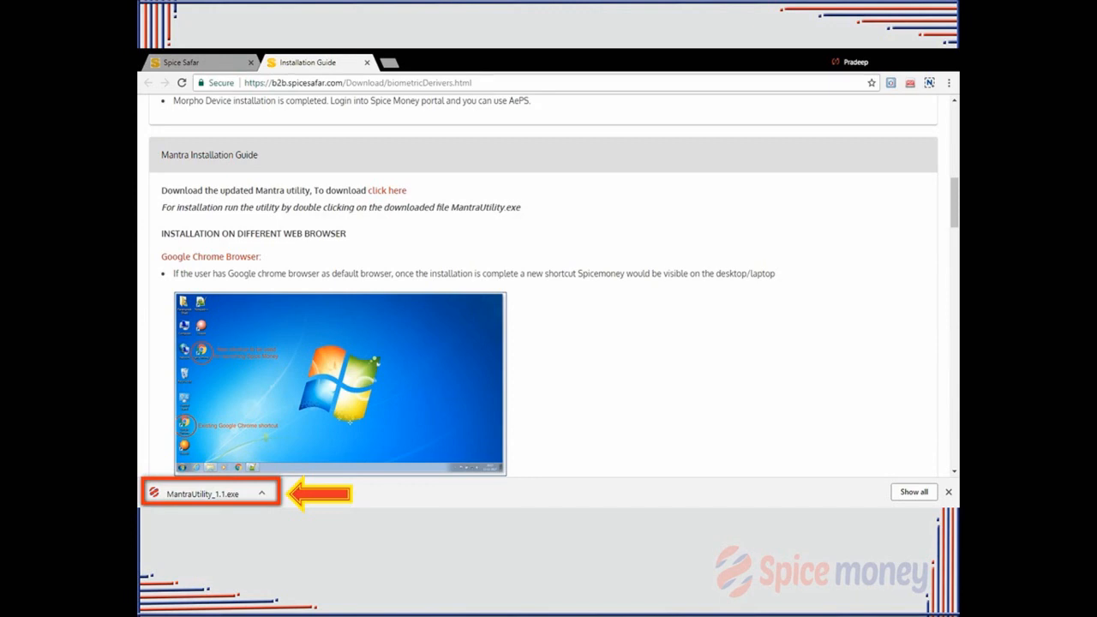
Launch the downloaded MantraUtility_1.1.exe installer
double_click(209, 494)
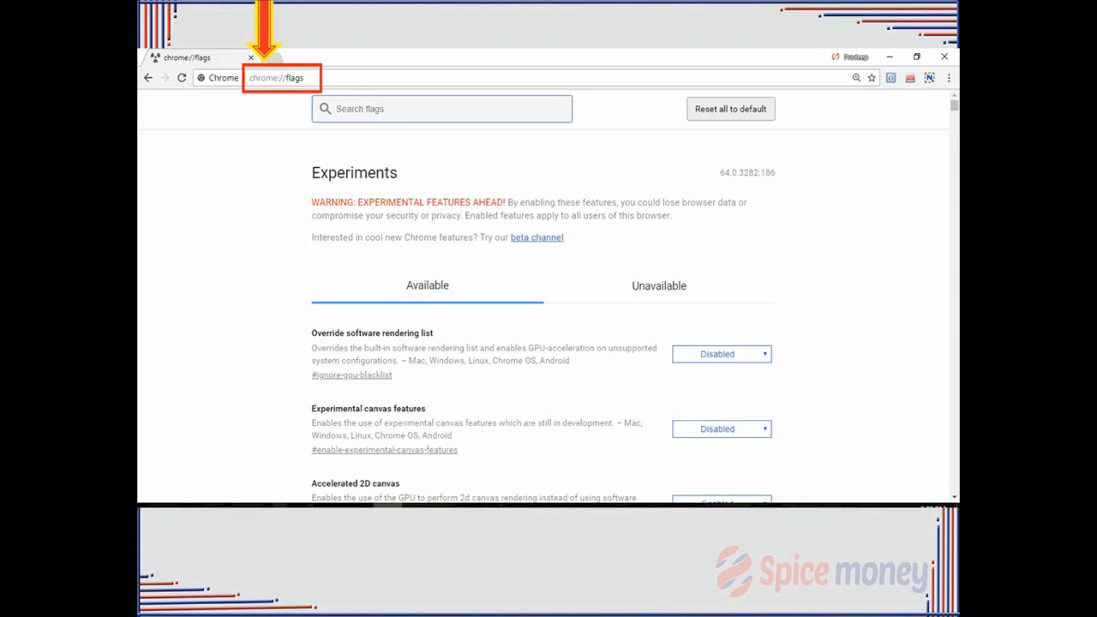
Filter chrome://flags by 'localhost' to find the invalid-certificates flag
text(localhost)
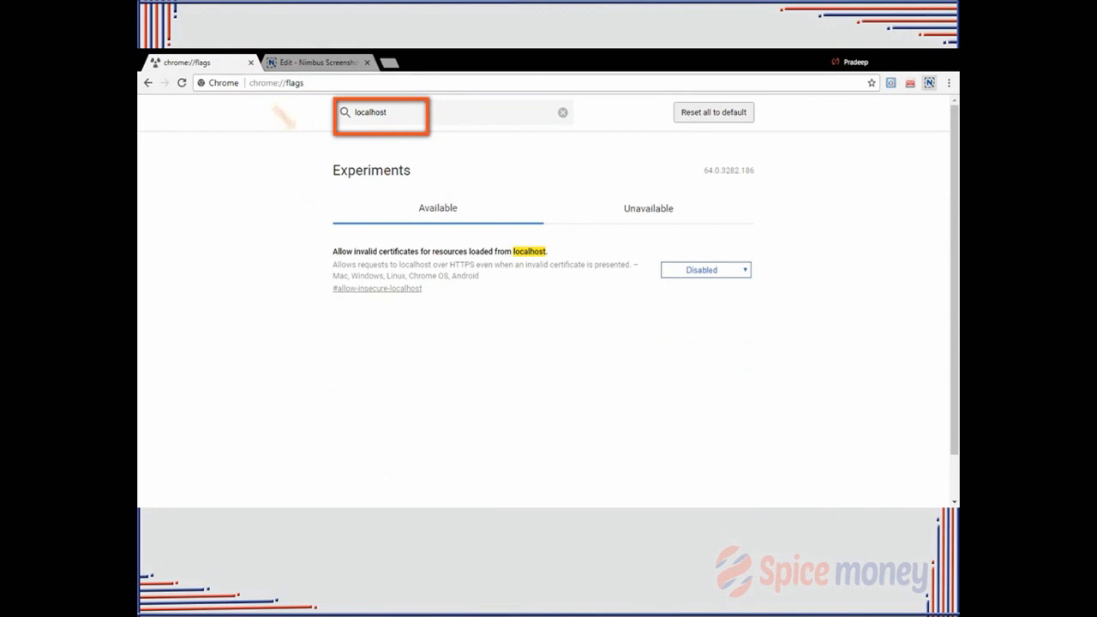